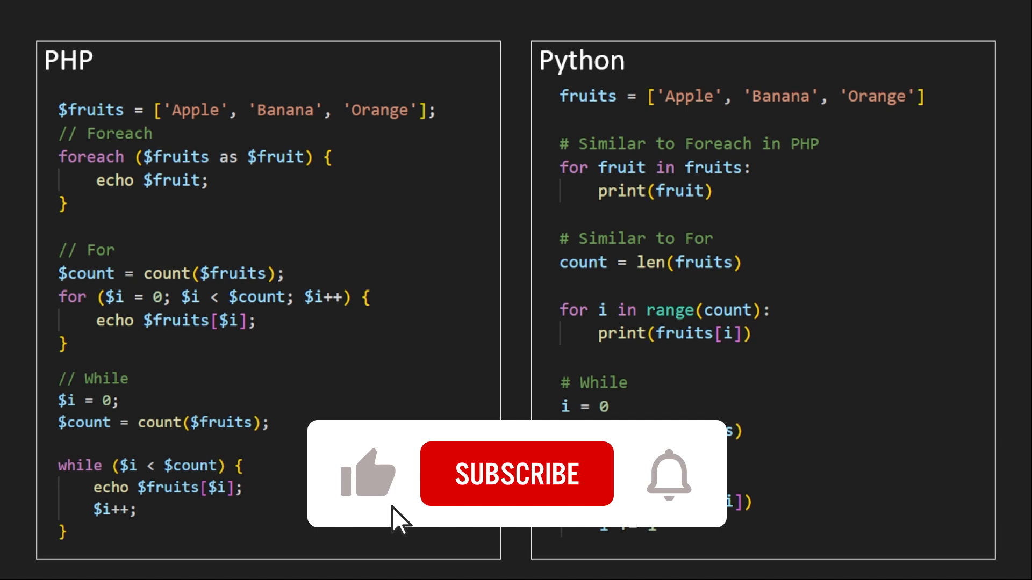
Step: Circle the opening and closing parentheses of the PHP foreach statement for emphasis
click(517, 474)
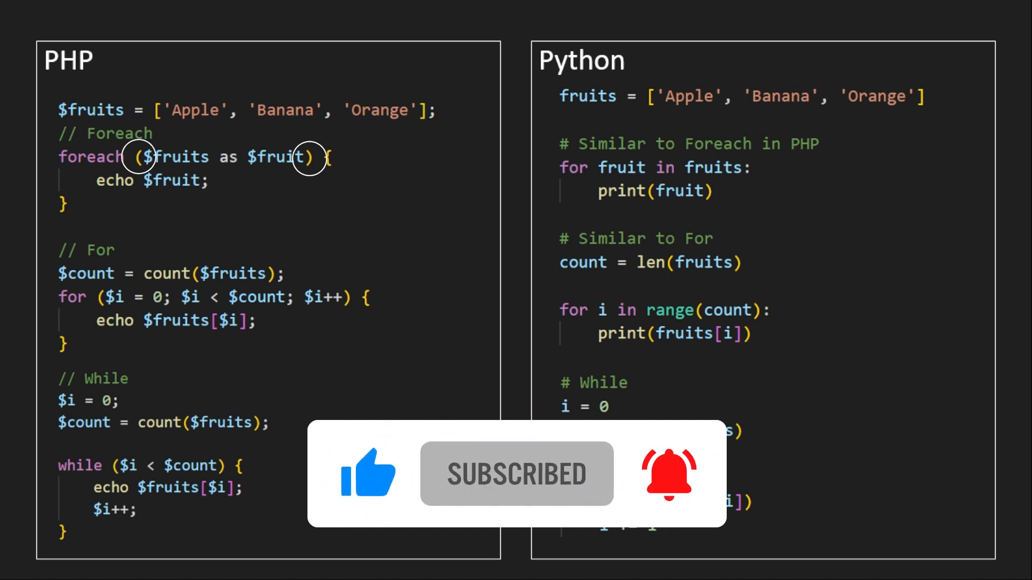